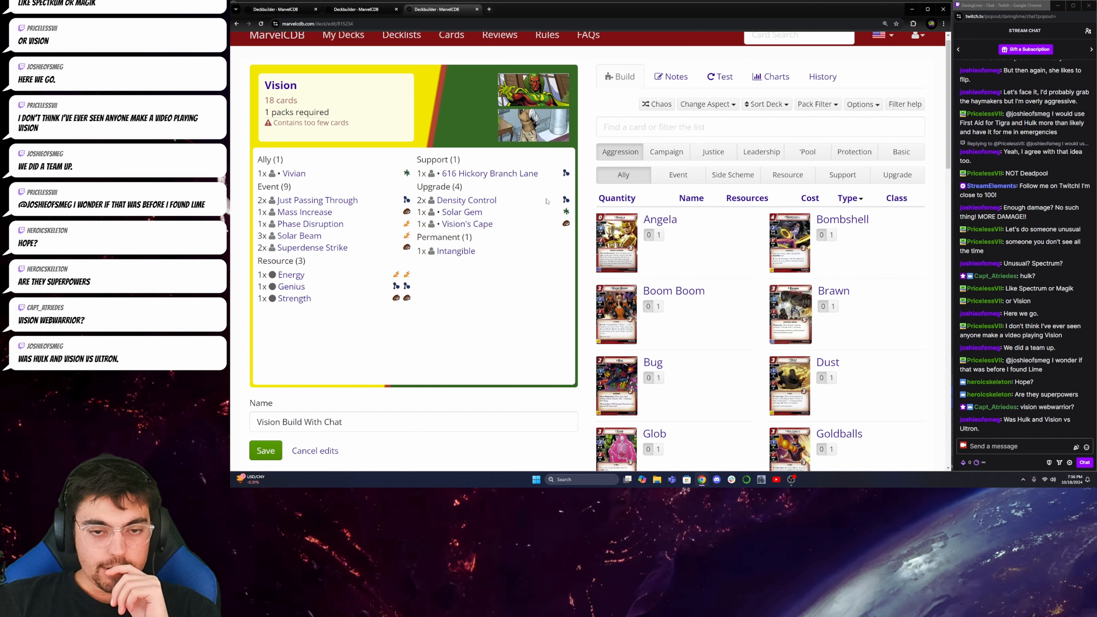
pyautogui.scroll(-3)
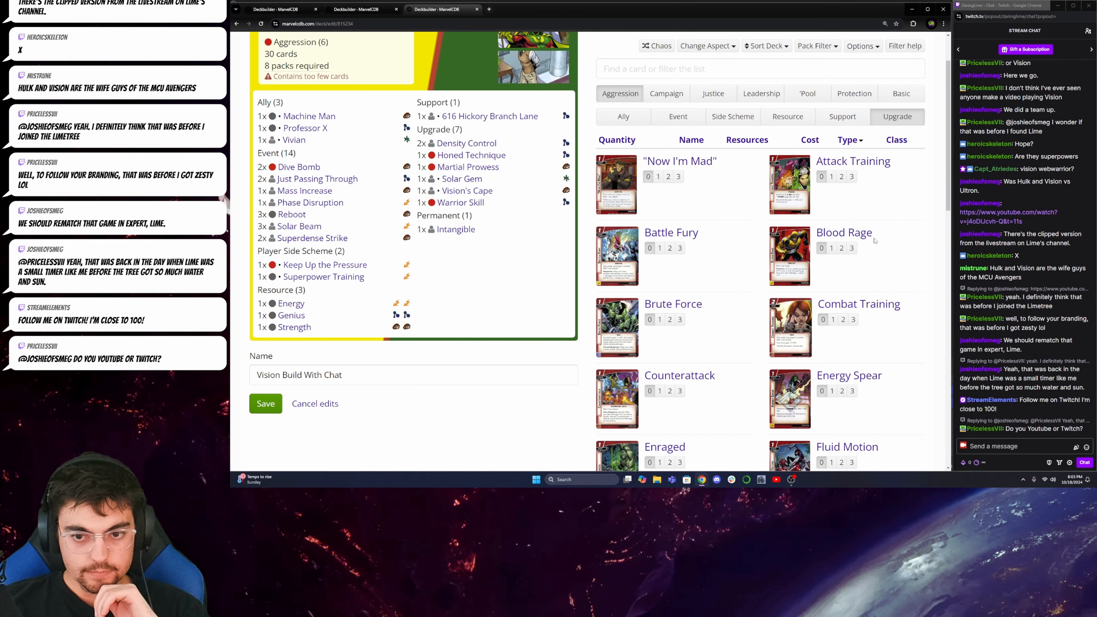
pyautogui.write('k:aerial')
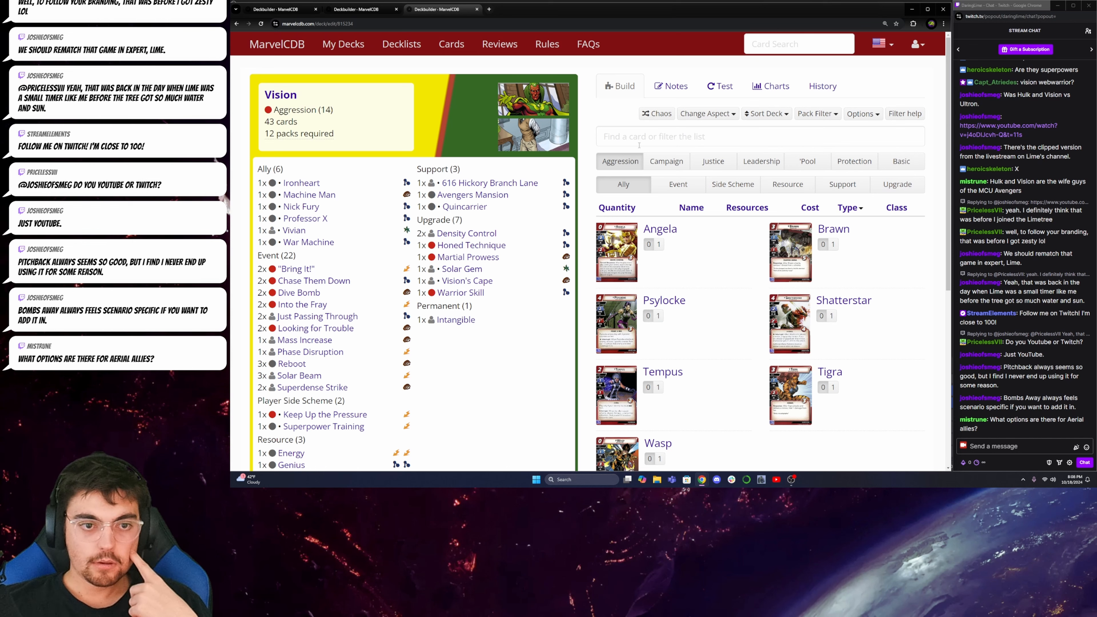
pyautogui.write('k:aerial')
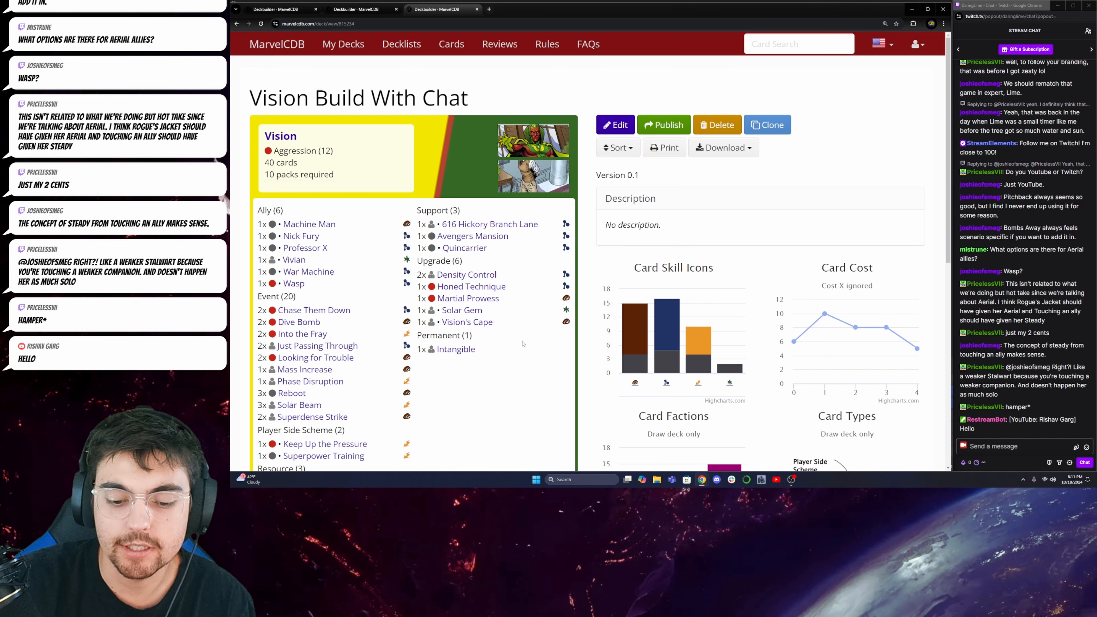
pyautogui.scroll(-3)
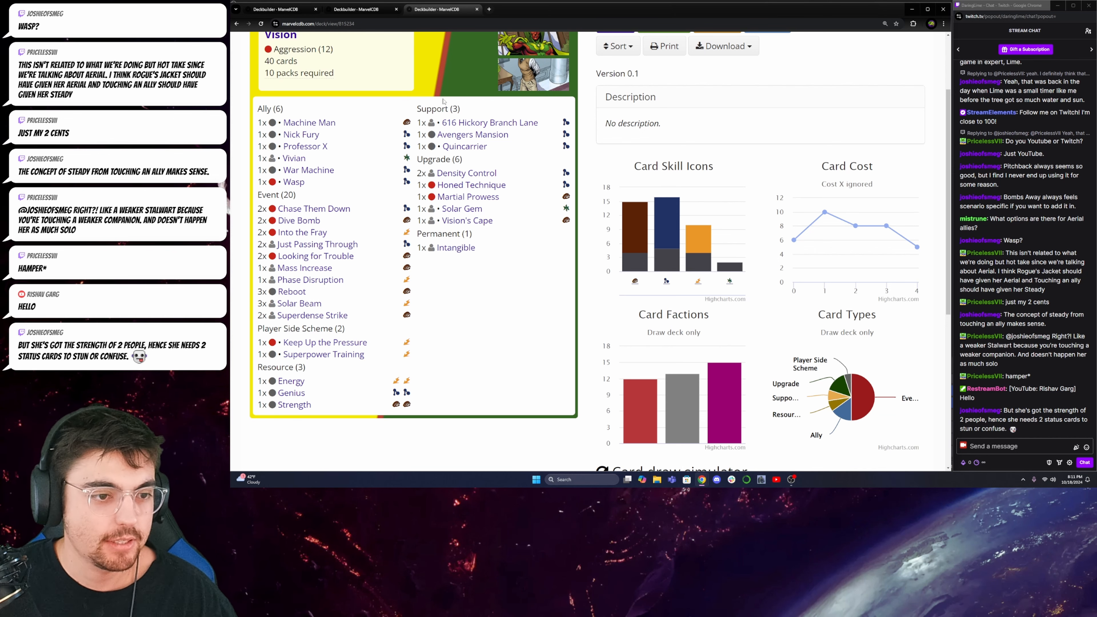